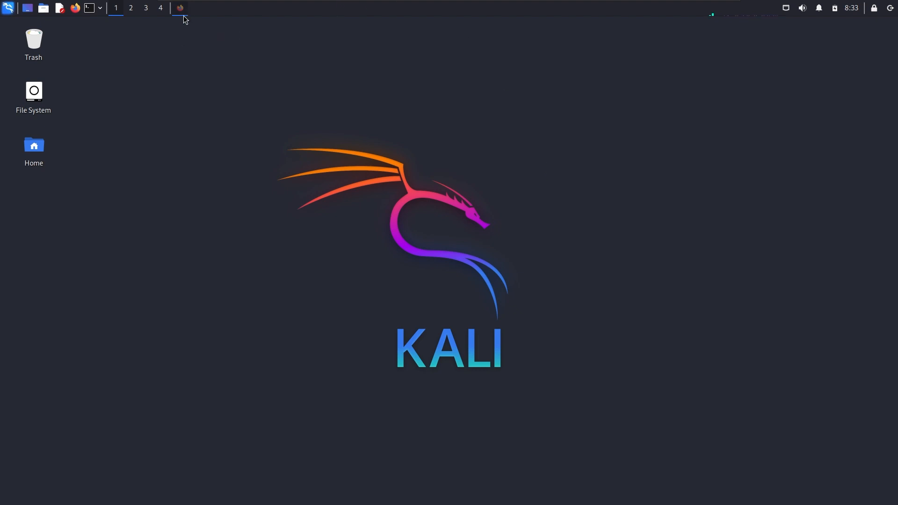
Launch Firefox and search Google for 'kalitorify github' from a new tab.
{"action": "left_click", "coordinate": [74, 8]}
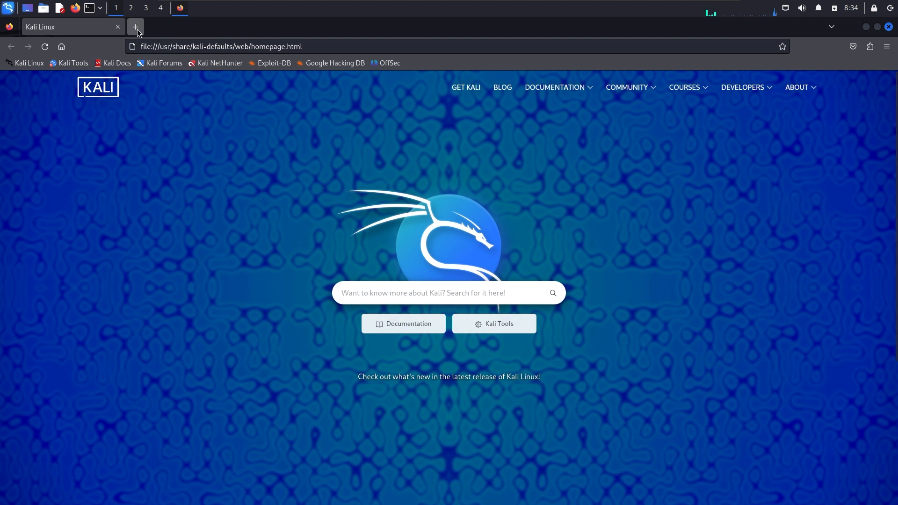
{"action": "left_click", "coordinate": [135, 26]}
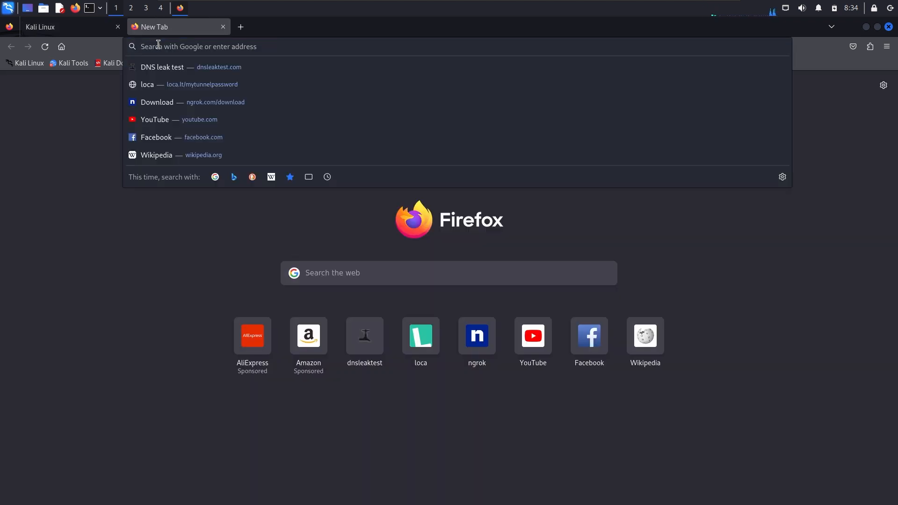
{"action": "type", "text": "kali.org/"}
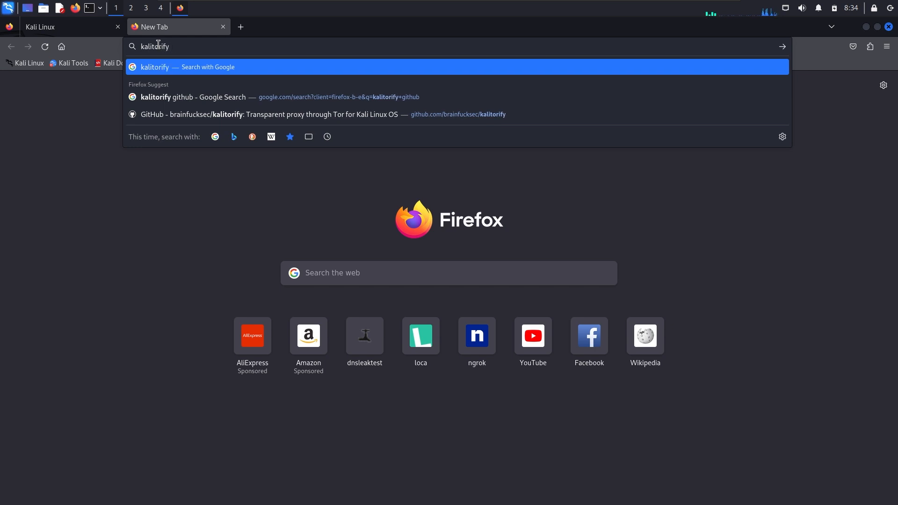
{"action": "left_click", "coordinate": [193, 97]}
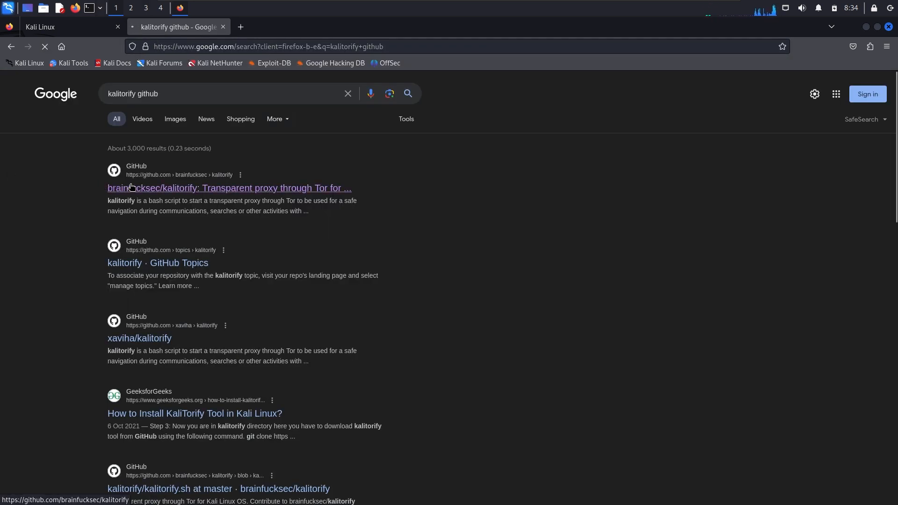
Open the brainfucksec/kalitorify repository, skim the README and copy its URL.
{"action": "left_click", "coordinate": [229, 188]}
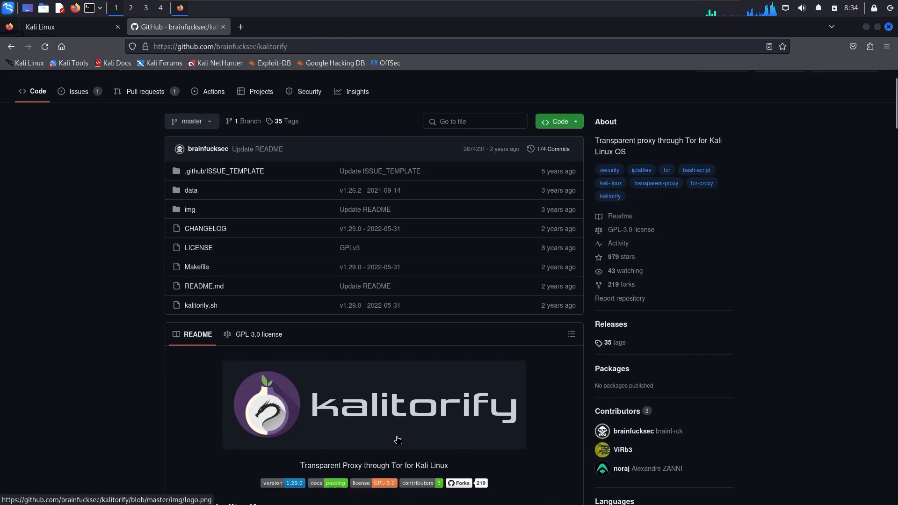
{"action": "scroll", "scroll_direction": "down", "scroll_amount": 3}
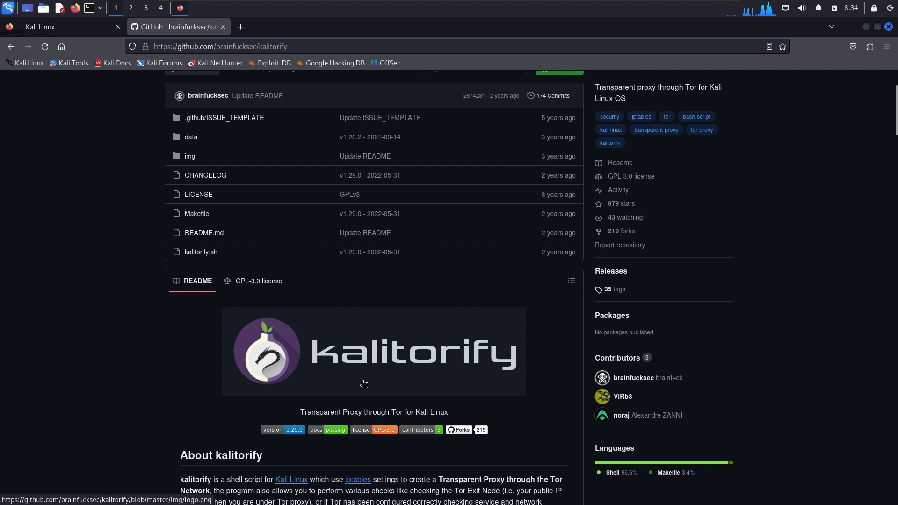
{"action": "mouse_move", "coordinate": [361, 384]}
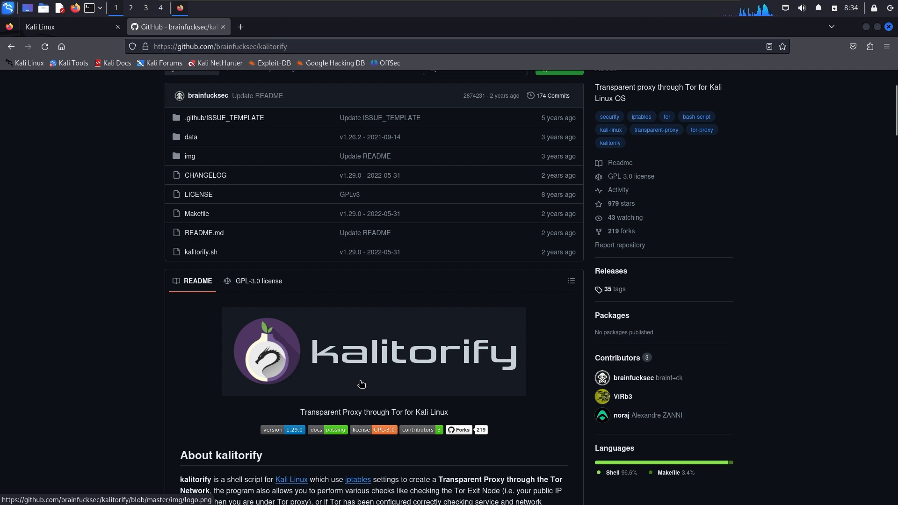
{"action": "scroll", "scroll_direction": "down", "scroll_amount": 3}
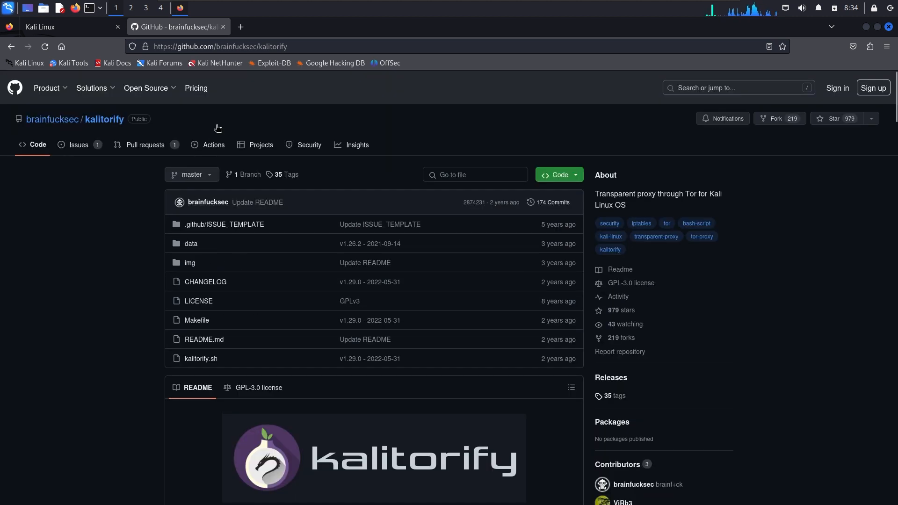
{"action": "right_click", "coordinate": [219, 47]}
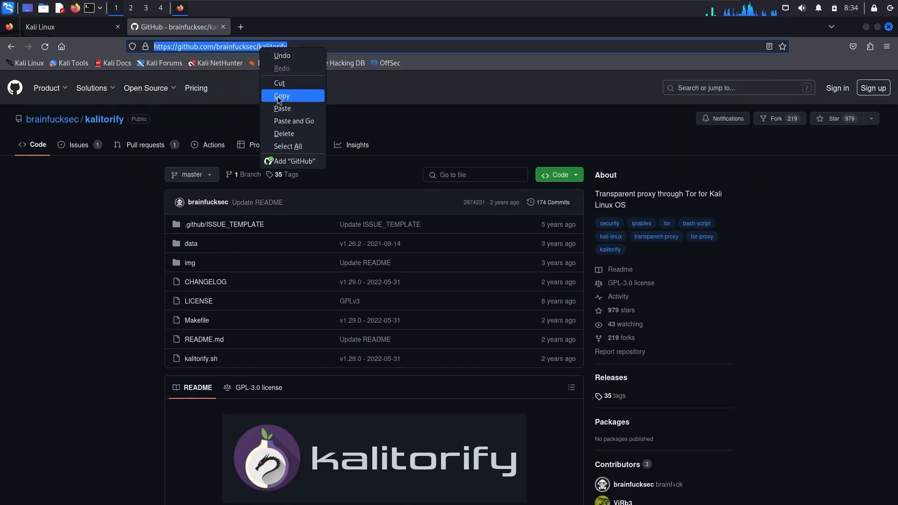
{"action": "left_click", "coordinate": [281, 95]}
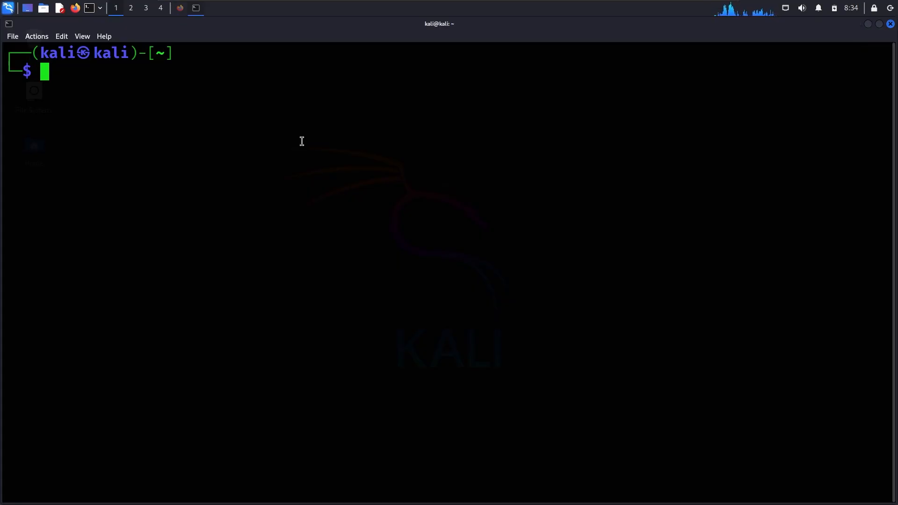
Become root with sudo su and run apt install tor -y (already newest version).
{"action": "type", "text": "sudo su"}
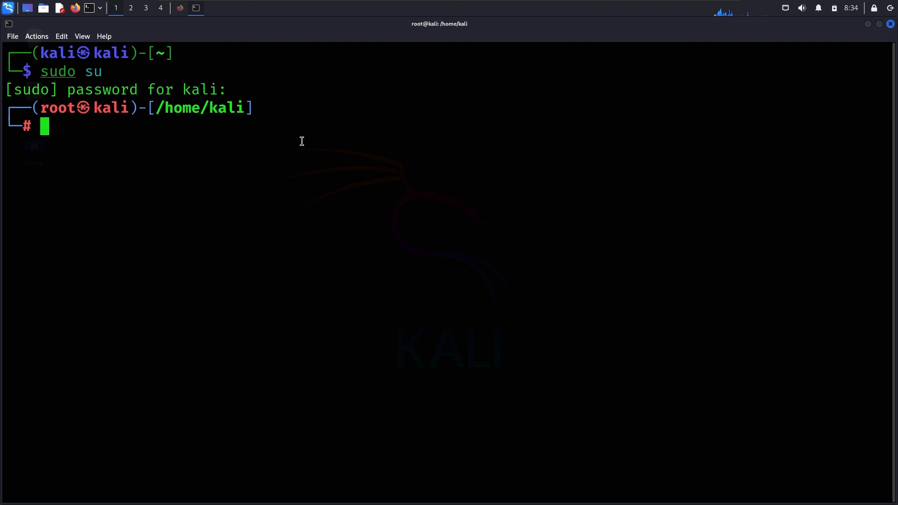
{"action": "type", "text": "apt install git php wget curl jq"}
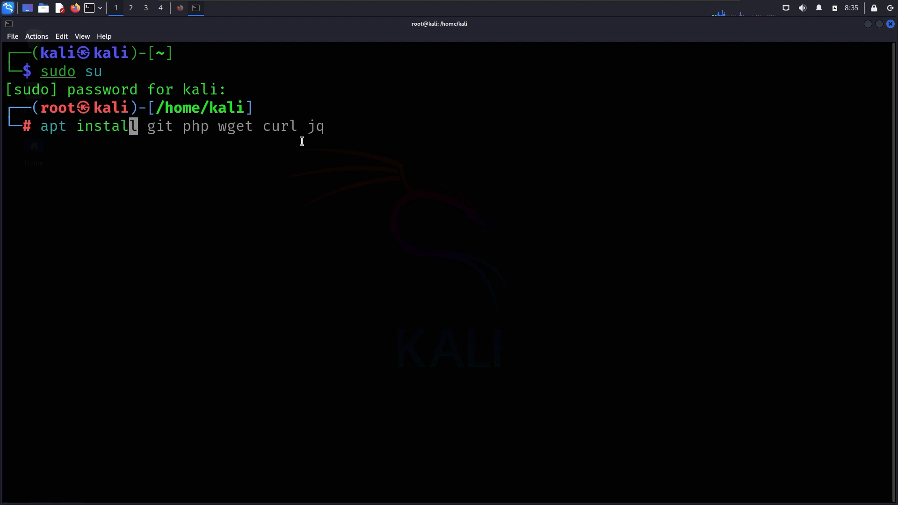
{"action": "type", "text": "tor"}
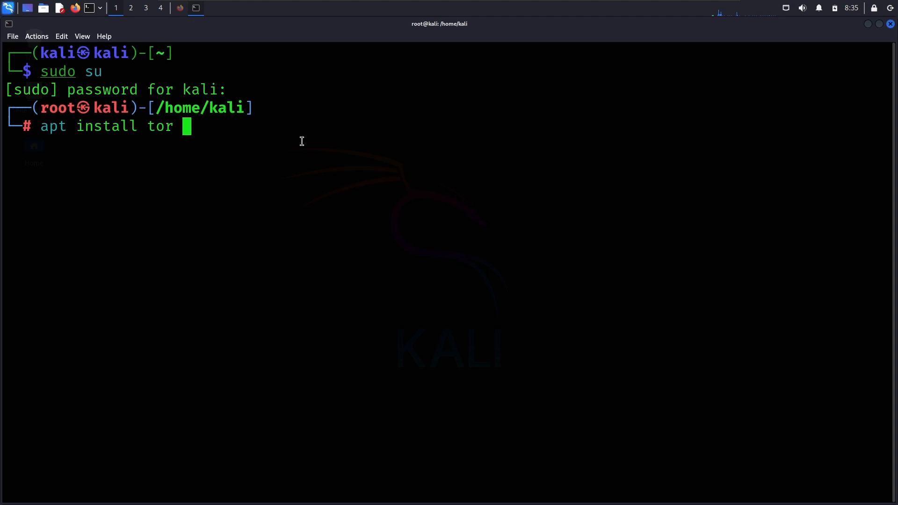
{"action": "key", "text": "Return"}
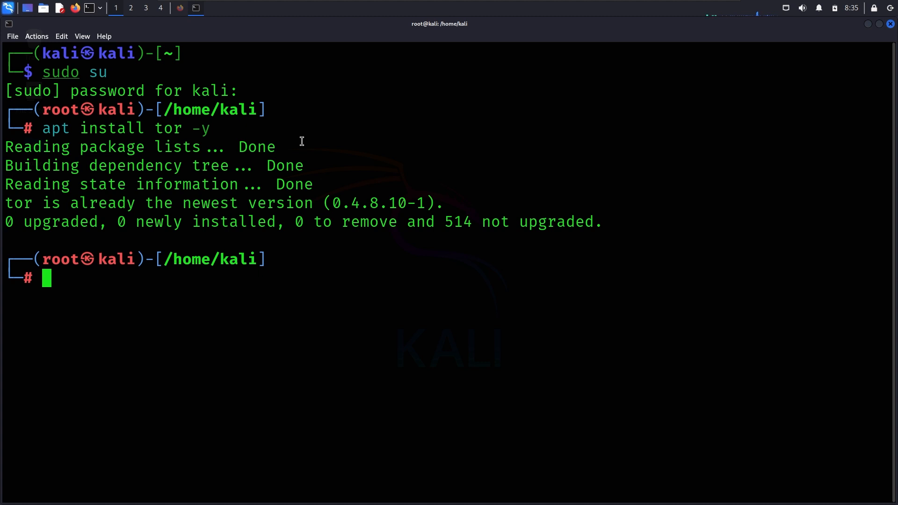
{"action": "type", "text": "git clone https://github.com/brainfucksec/kalitorify"}
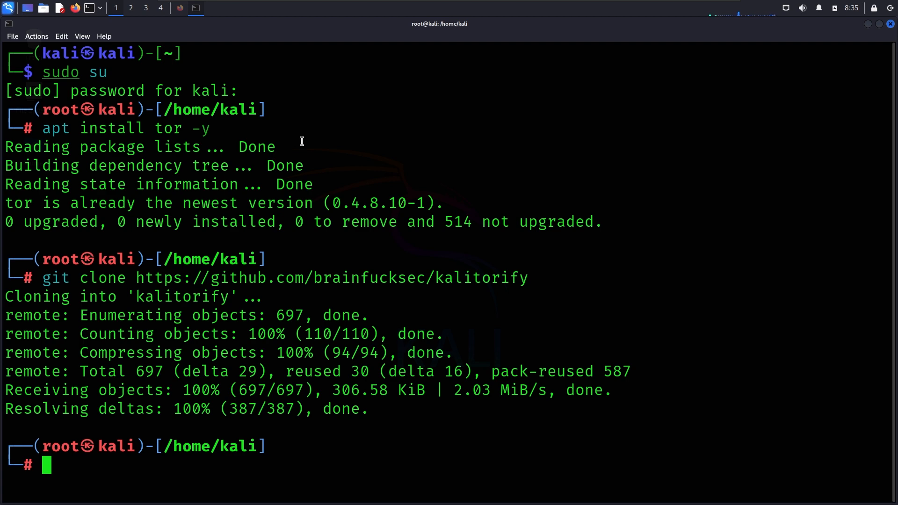
{"action": "type", "text": "ls"}
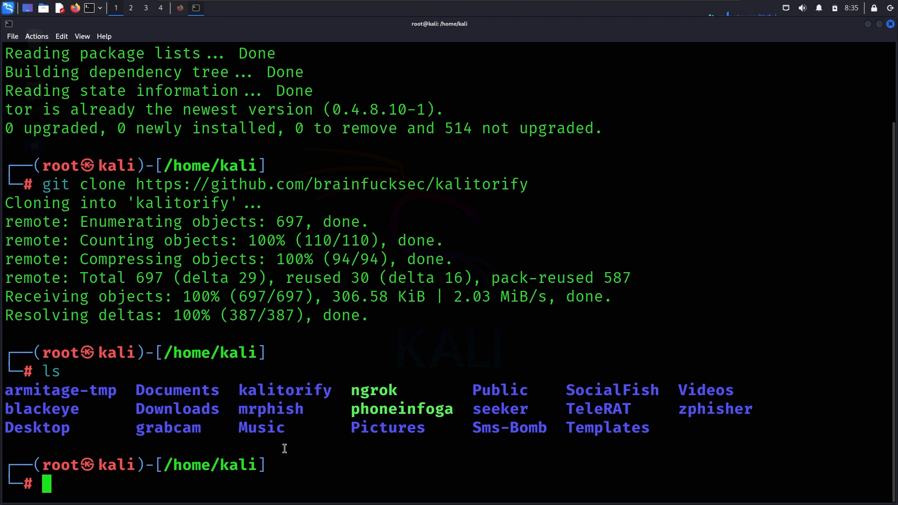
{"action": "type", "text": "cd kalitorify"}
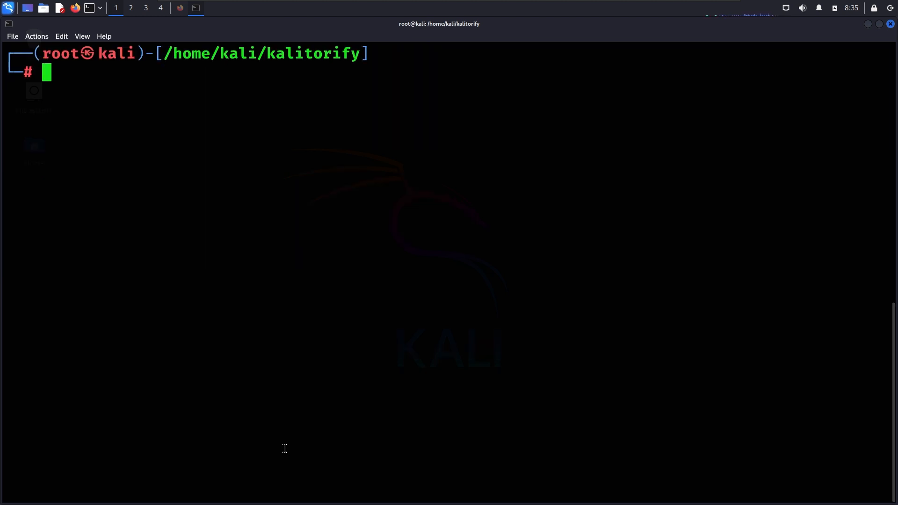
Run sudo make install, then start kalitorify --tor to launch the transparent proxy.
{"action": "type", "text": "sudo kalitorify --tor"}
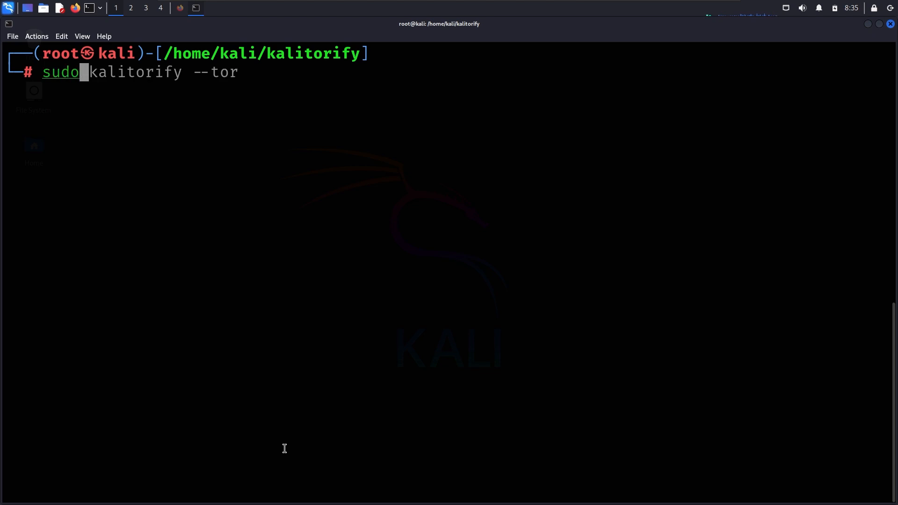
{"action": "type", "text": "make install"}
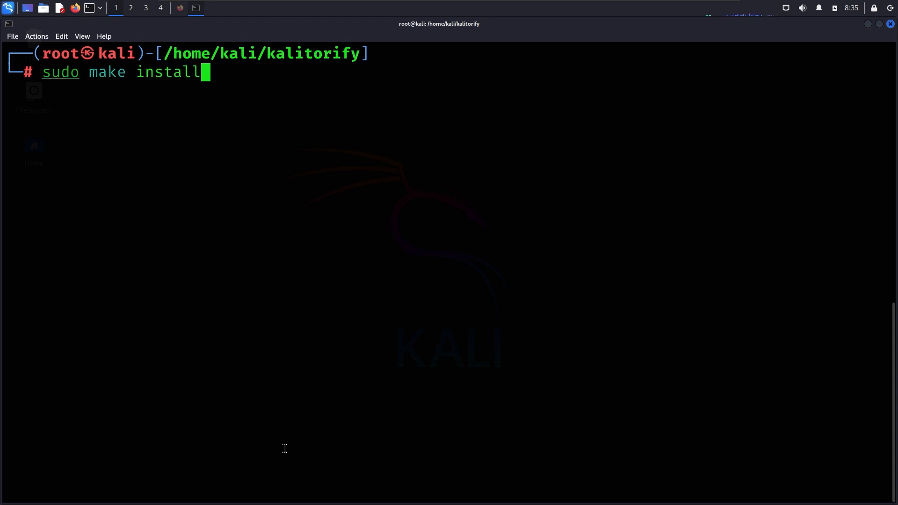
{"action": "key", "text": "Return"}
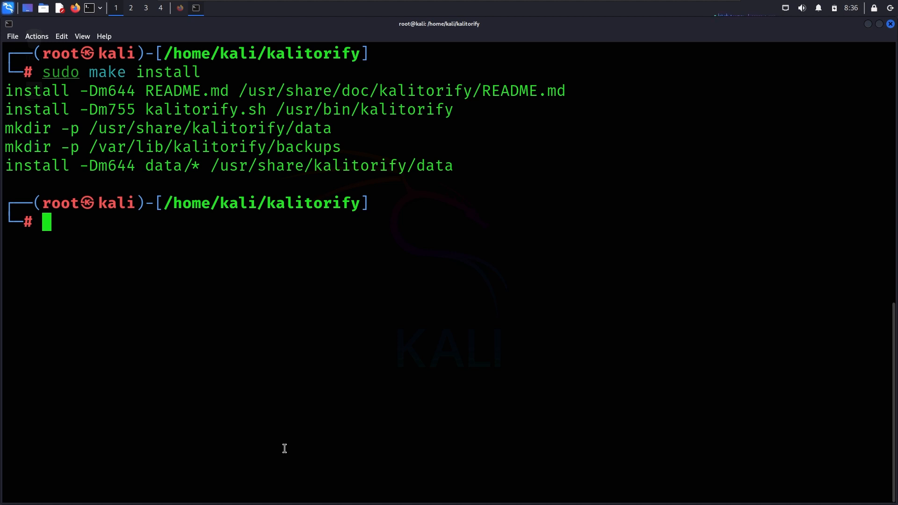
{"action": "type", "text": "kalitorify --tor"}
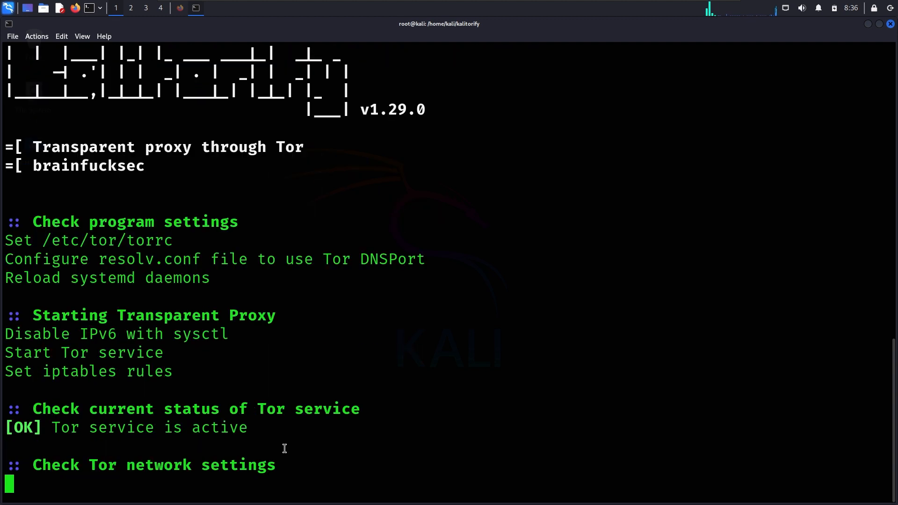
{"action": "mouse_move", "coordinate": [165, 240]}
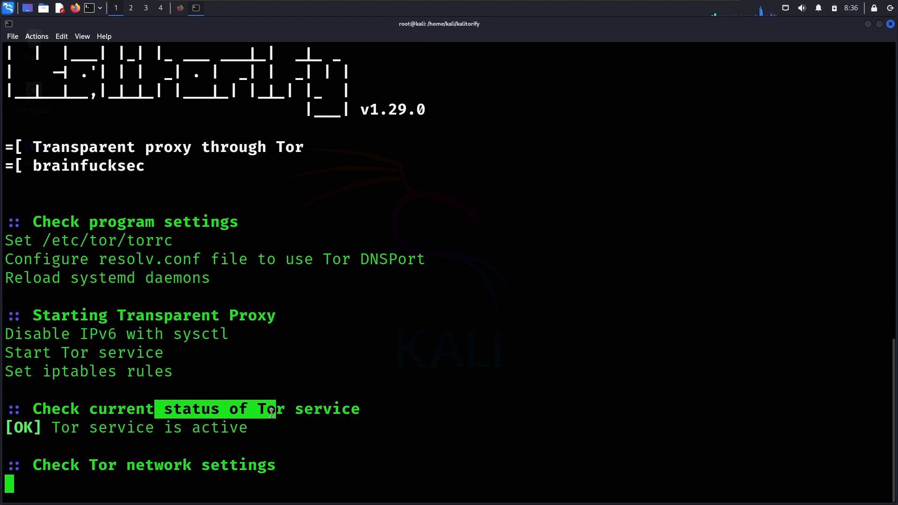
Watch kalitorify's checks finish, reporting Tor exit IP 109.70.100.70 in Vienna.
{"action": "scroll", "scroll_direction": "down", "scroll_amount": 3}
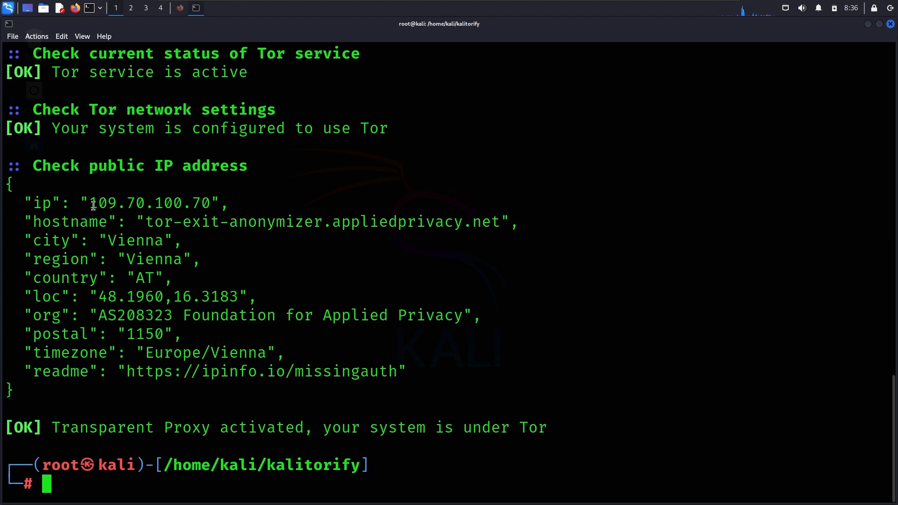
{"action": "double_click", "coordinate": [100, 203]}
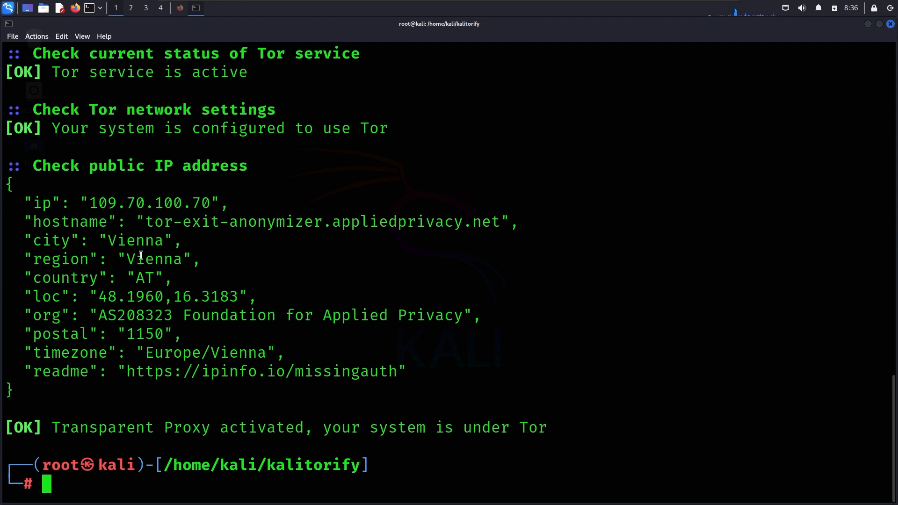
{"action": "double_click", "coordinate": [141, 241]}
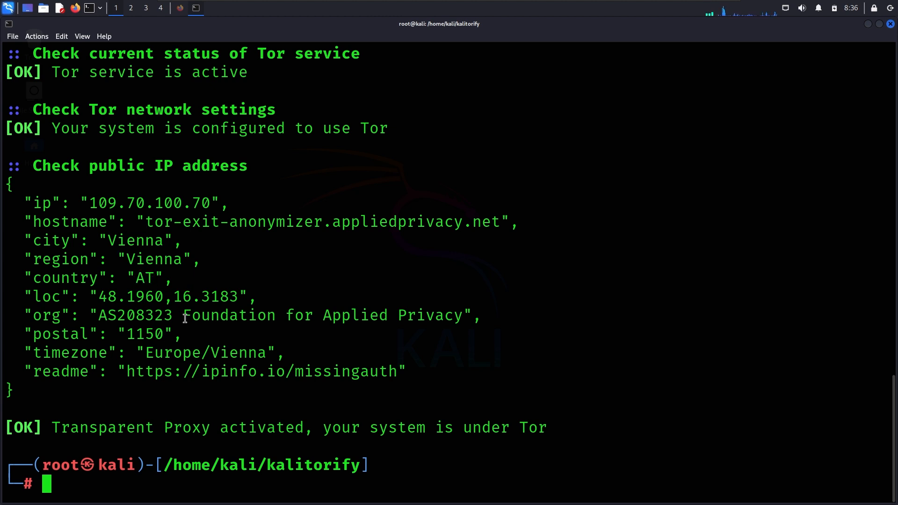
{"action": "double_click", "coordinate": [150, 353]}
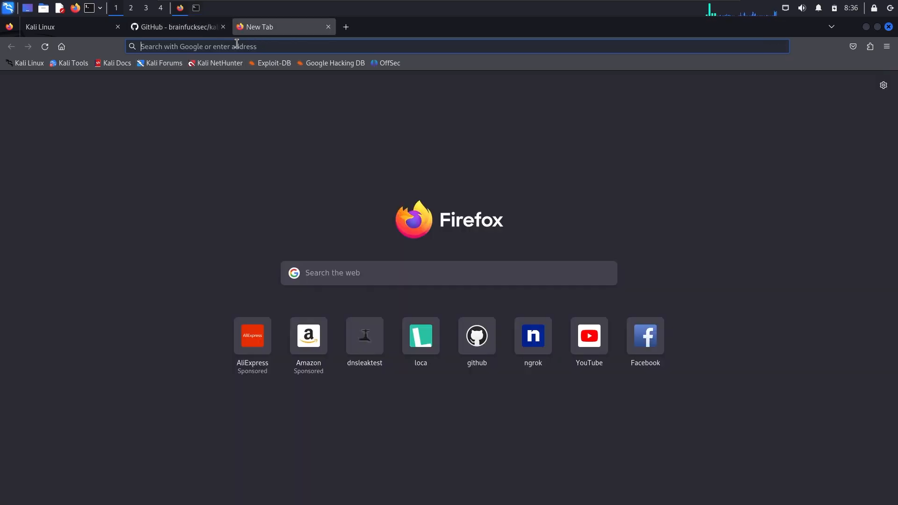
{"action": "type", "text": "https://www.dnsleaktest.com"}
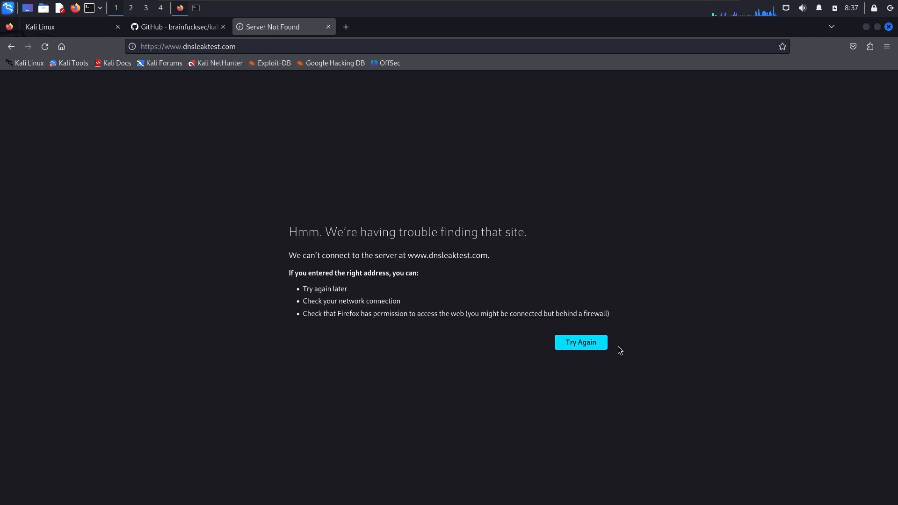
{"action": "left_click", "coordinate": [580, 342]}
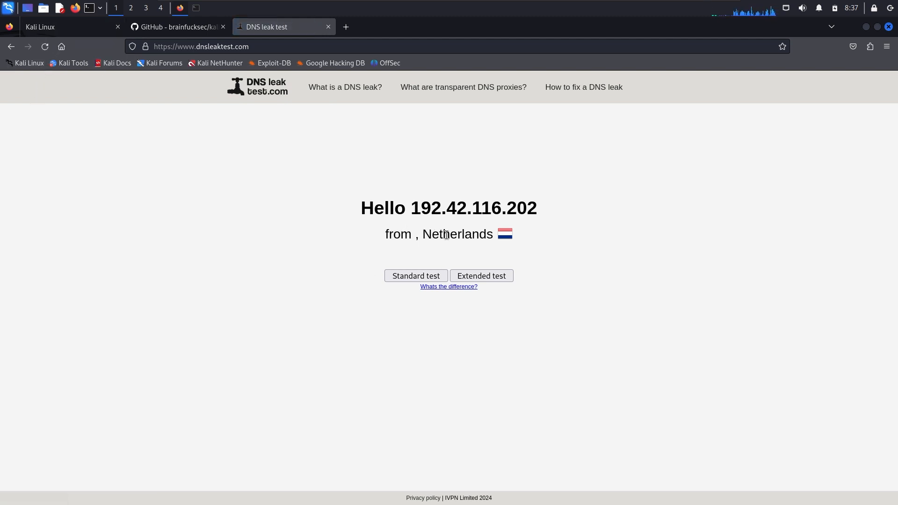
{"action": "double_click", "coordinate": [456, 234]}
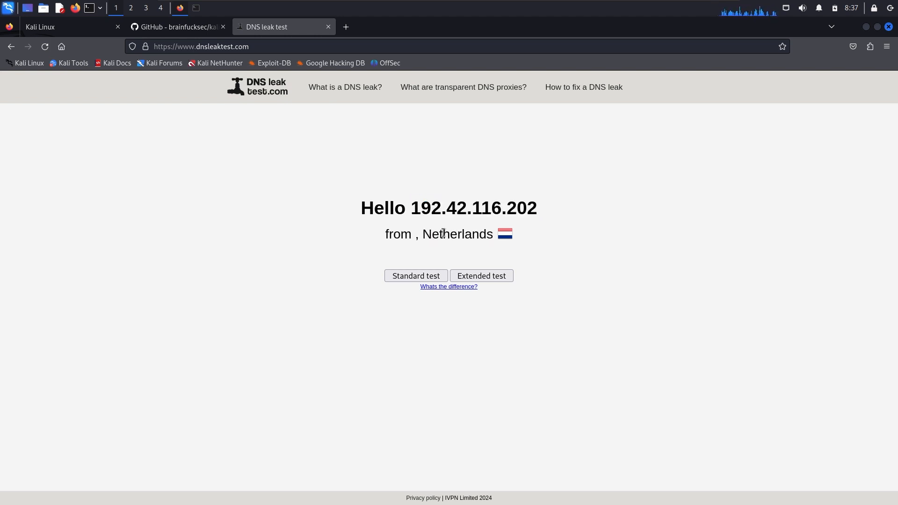
{"action": "double_click", "coordinate": [457, 234]}
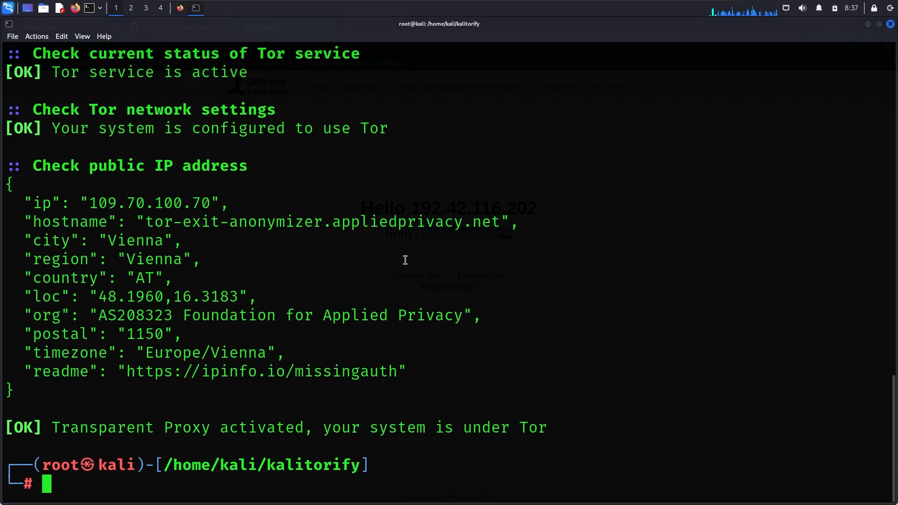
{"action": "mouse_move", "coordinate": [399, 260]}
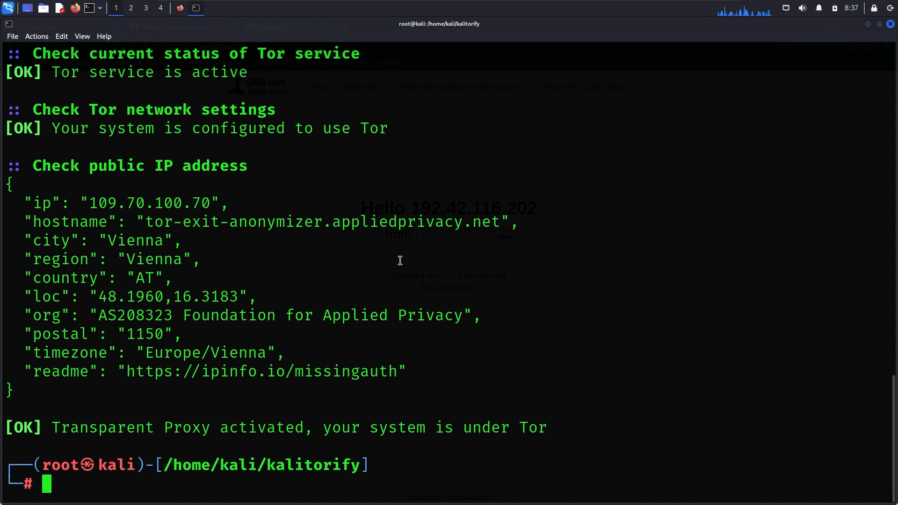
Run kalitorify --restart to change the Tor IP; the IP check returns 403 Forbidden.
{"action": "type", "text": "kalitorify --tor"}
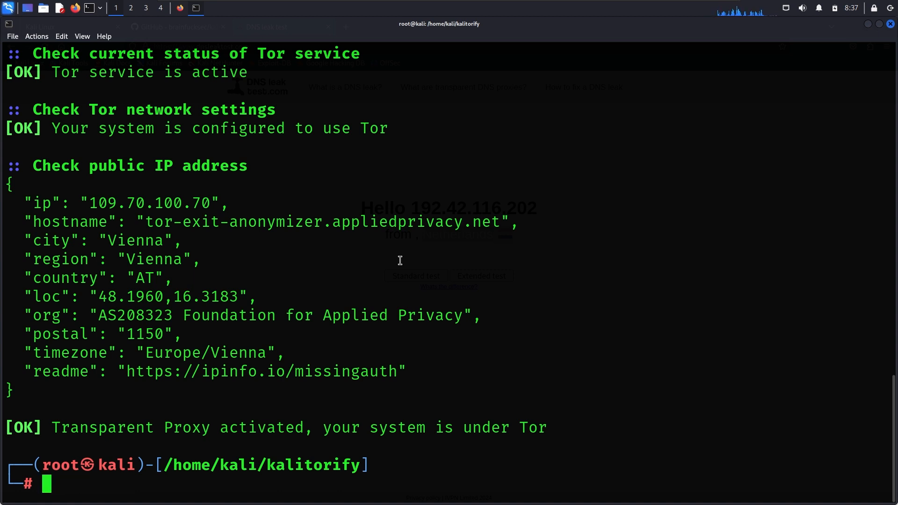
{"action": "type", "text": "kalitorify --tor"}
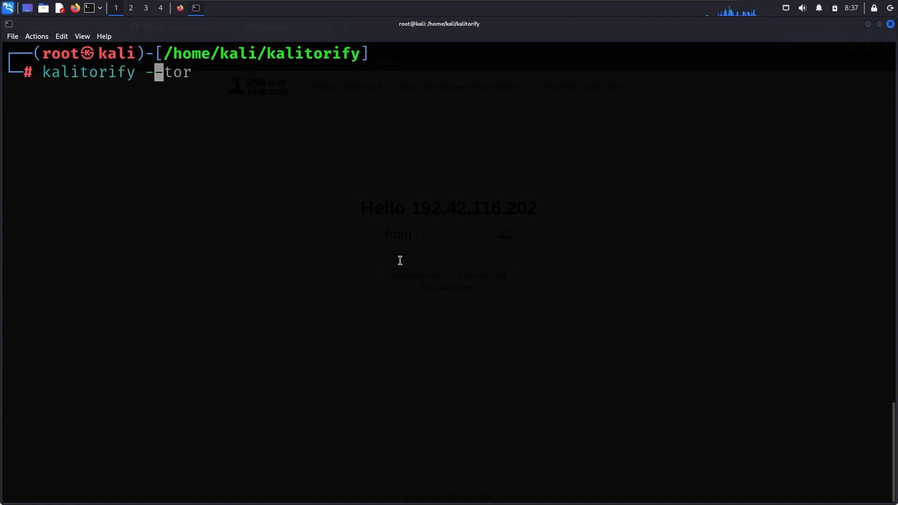
{"action": "type", "text": "-restart"}
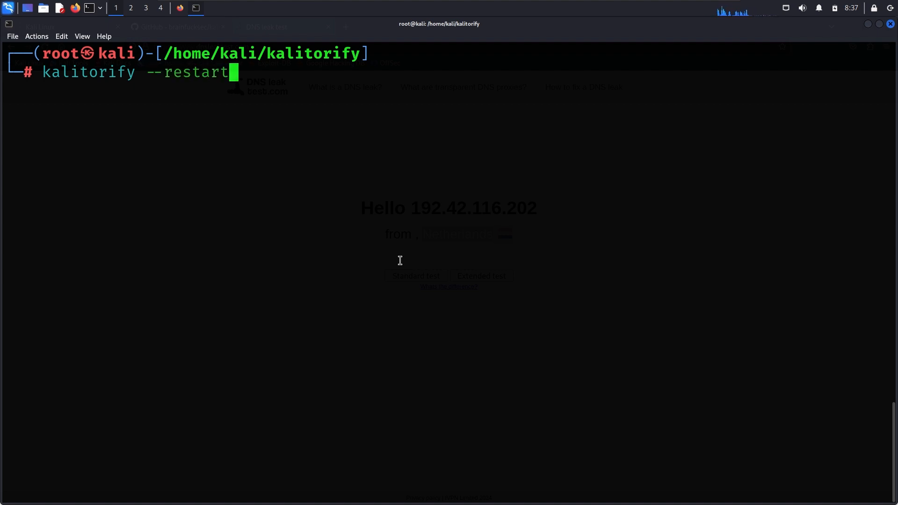
{"action": "key", "text": "Return"}
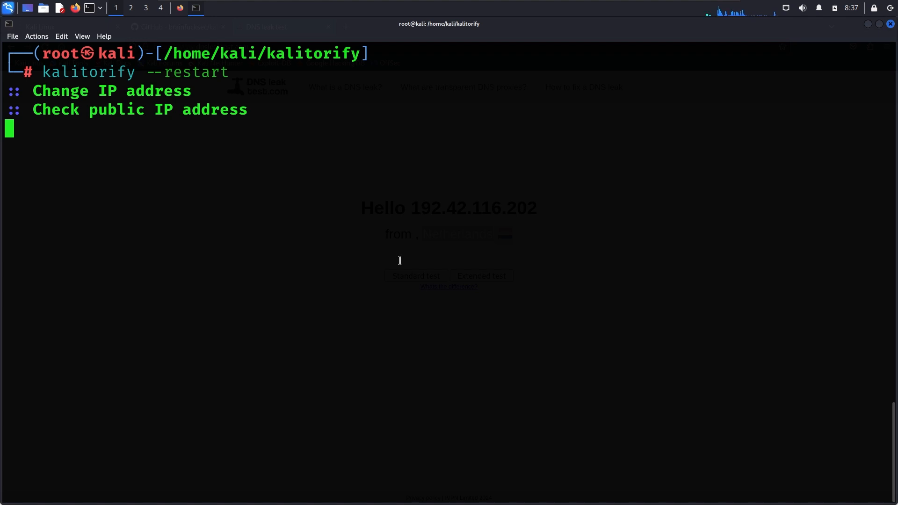
{"action": "mouse_move", "coordinate": [180, 84]}
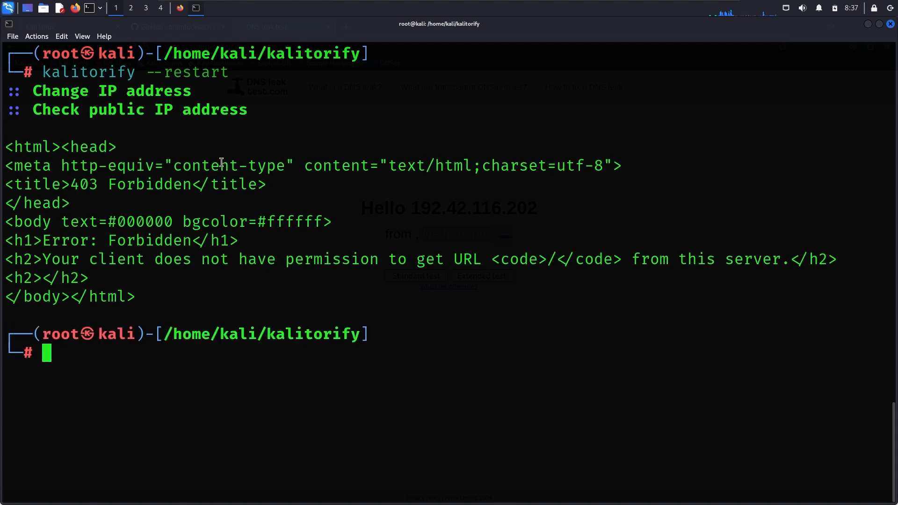
{"action": "mouse_move", "coordinate": [184, 11]}
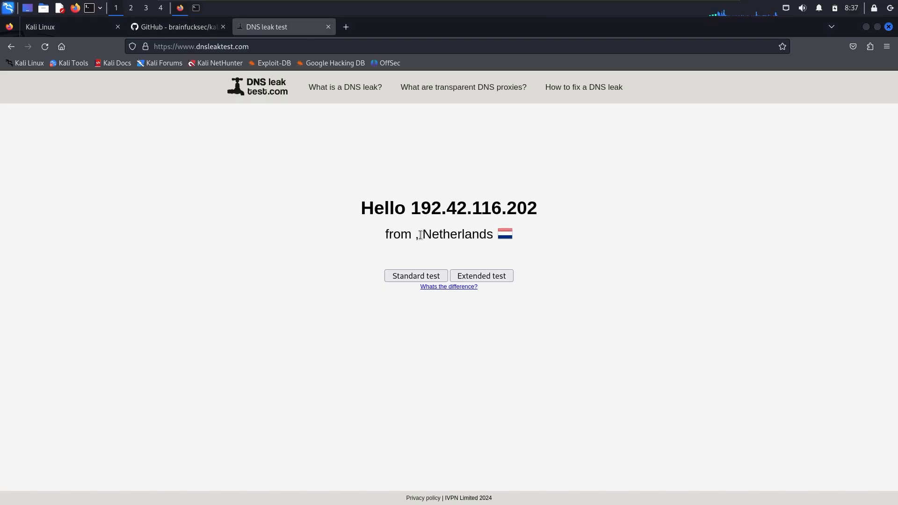
Reload dnsleaktest.com and confirm the new IP 45.138.16.113 from Warsaw, Poland.
{"action": "double_click", "coordinate": [457, 234]}
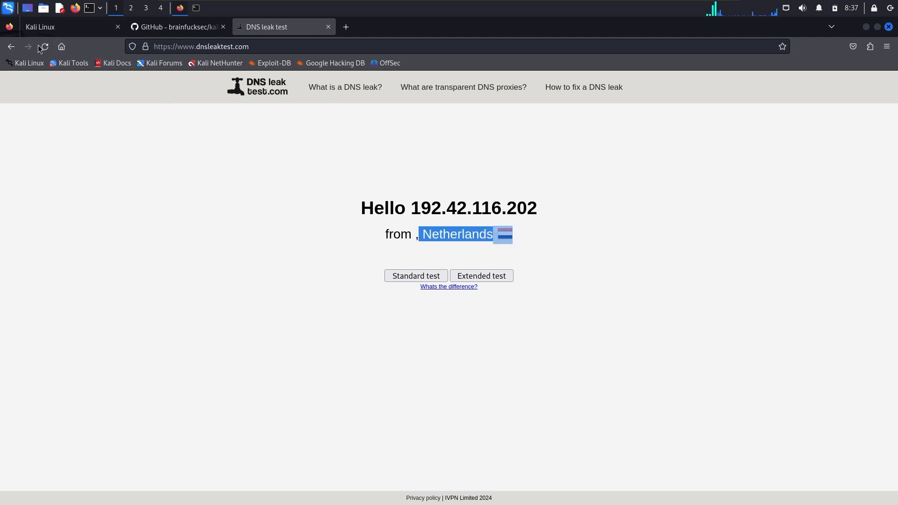
{"action": "left_click", "coordinate": [44, 47]}
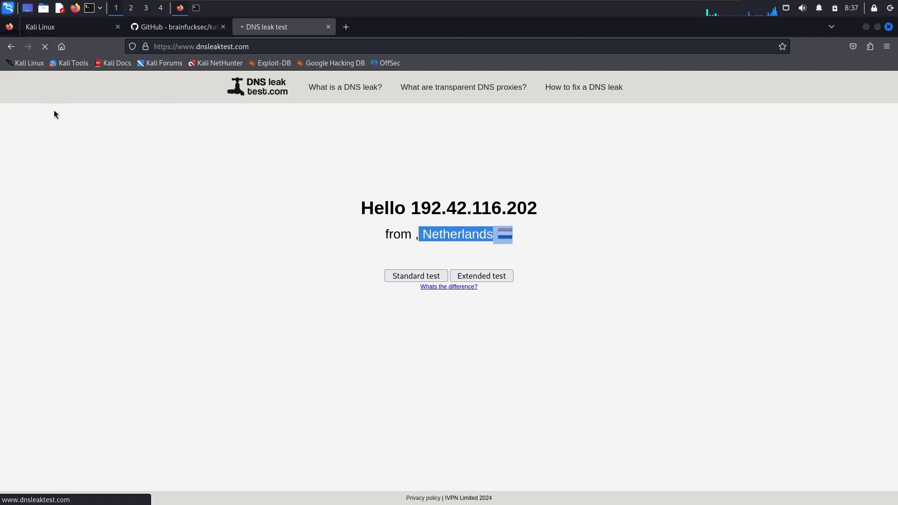
{"action": "mouse_move", "coordinate": [629, 261]}
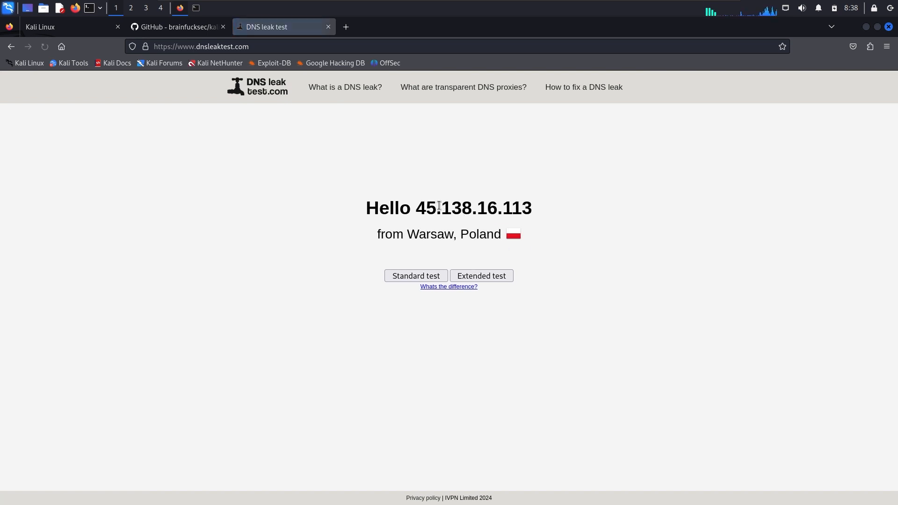
{"action": "left_click_drag", "start_coordinate": [417, 208], "coordinate": [521, 208]}
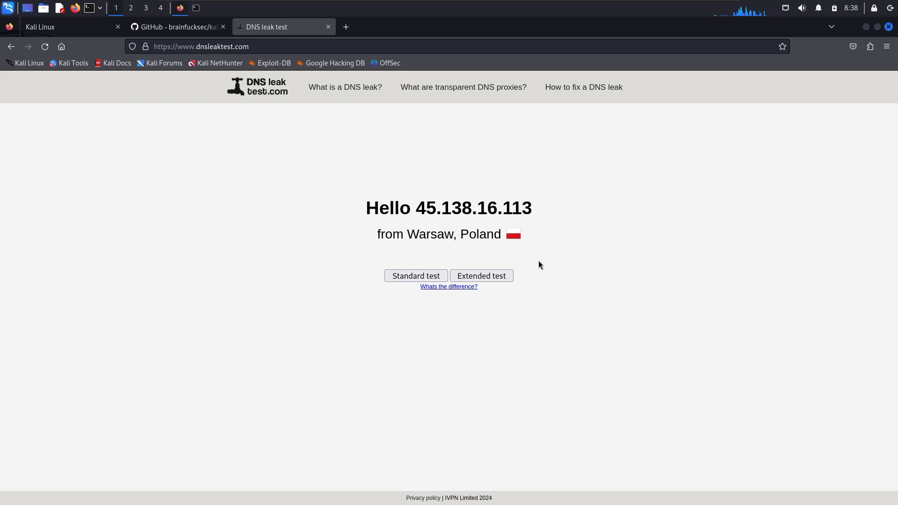
{"action": "mouse_move", "coordinate": [249, 10]}
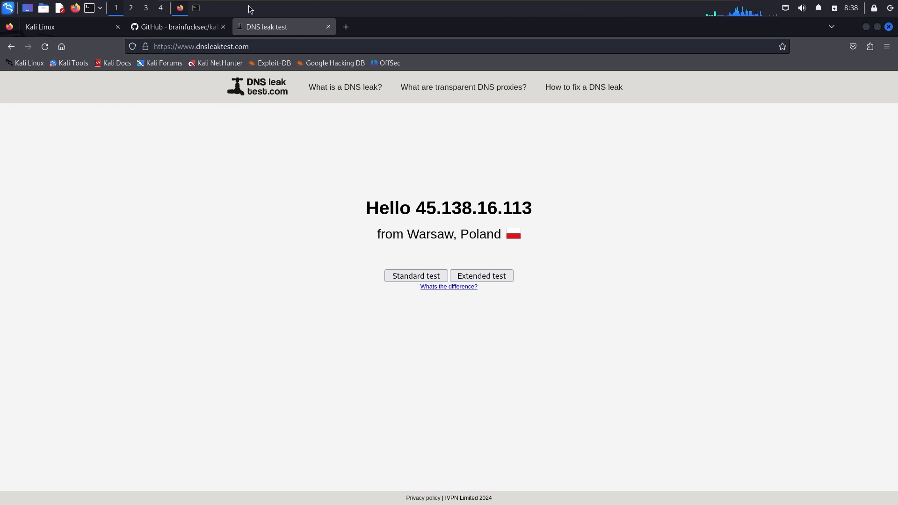